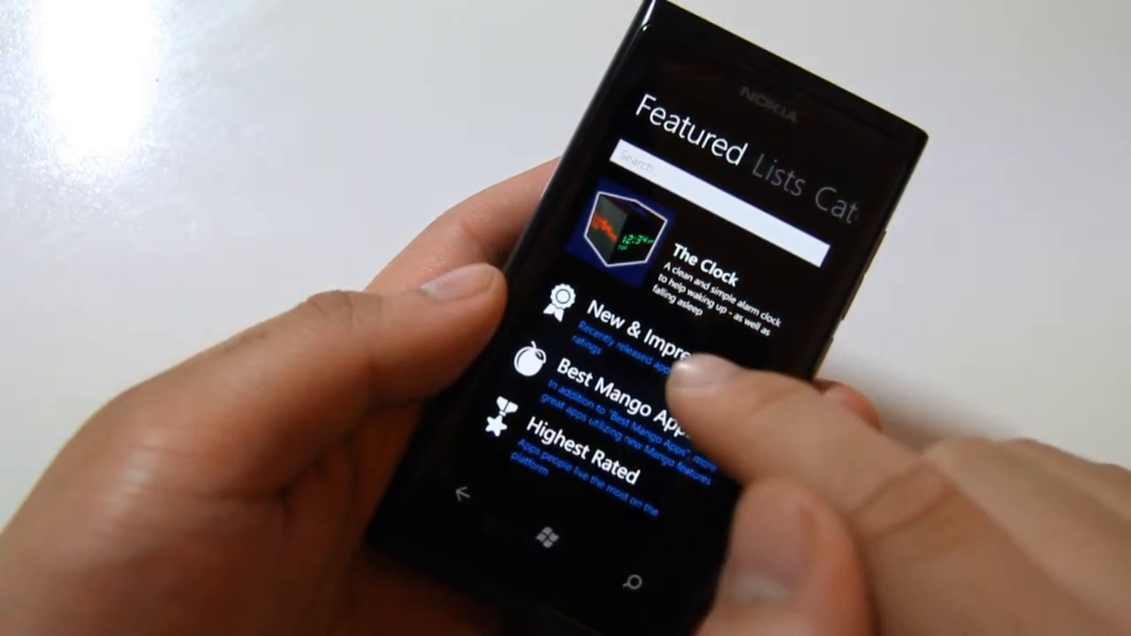
Step: Browse the New & Impressive list past Turbo Camera down to Solitaire and Akinator
click(619, 336)
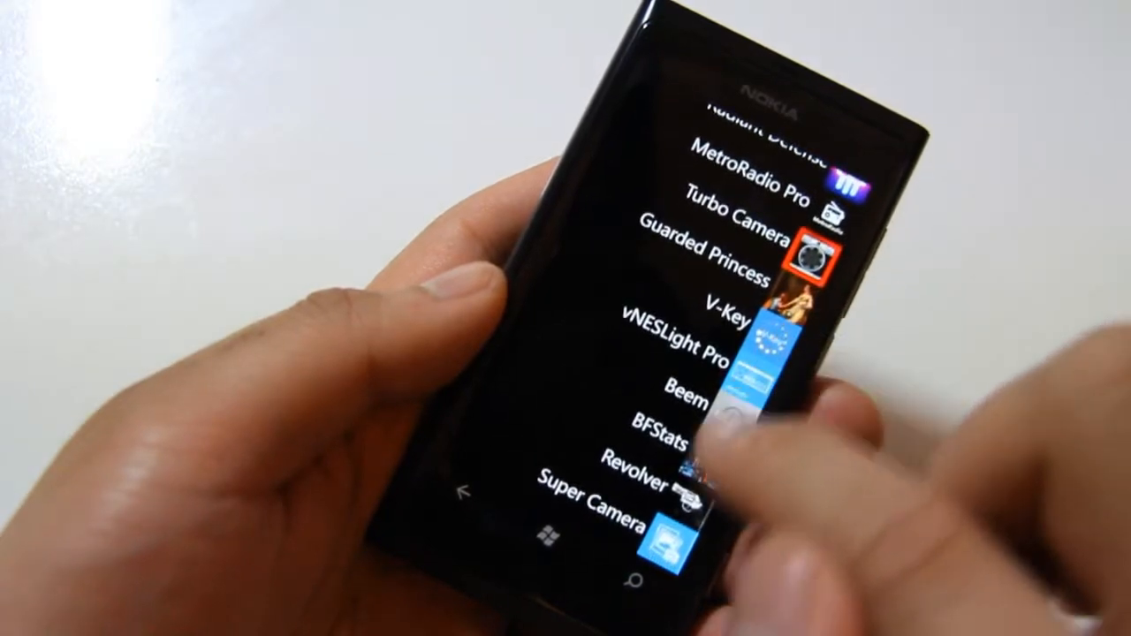
scroll(down, 3)
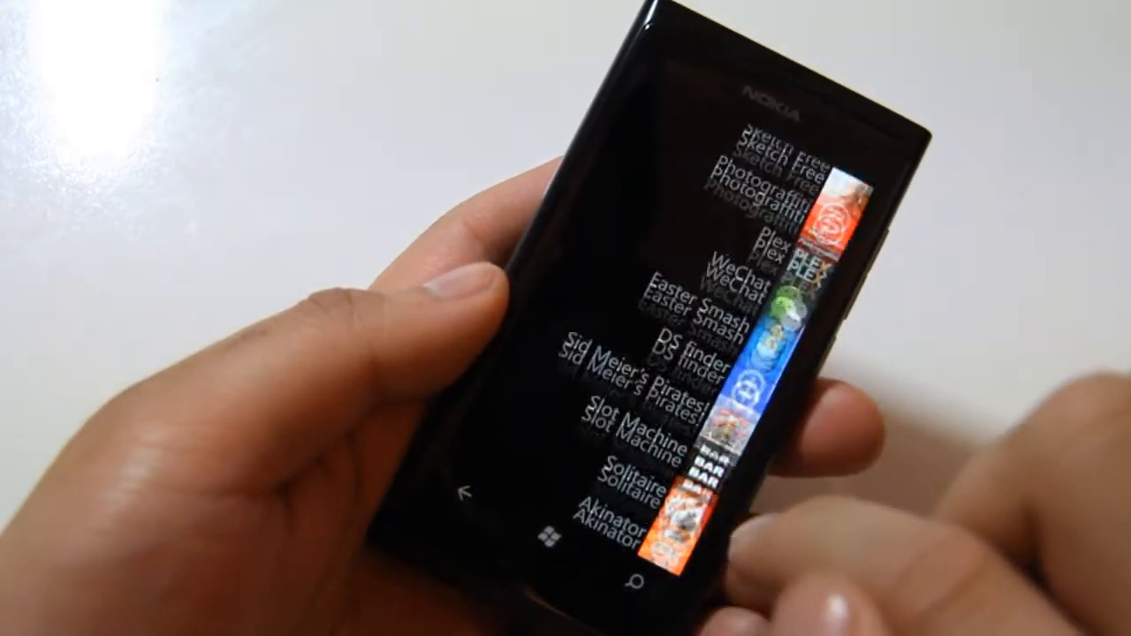